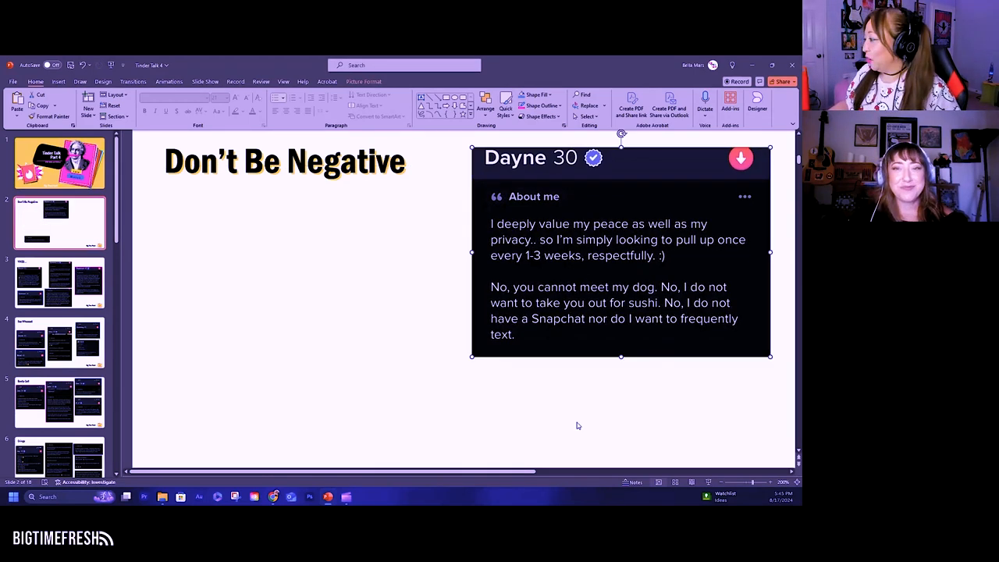
mouse_move(573, 426)
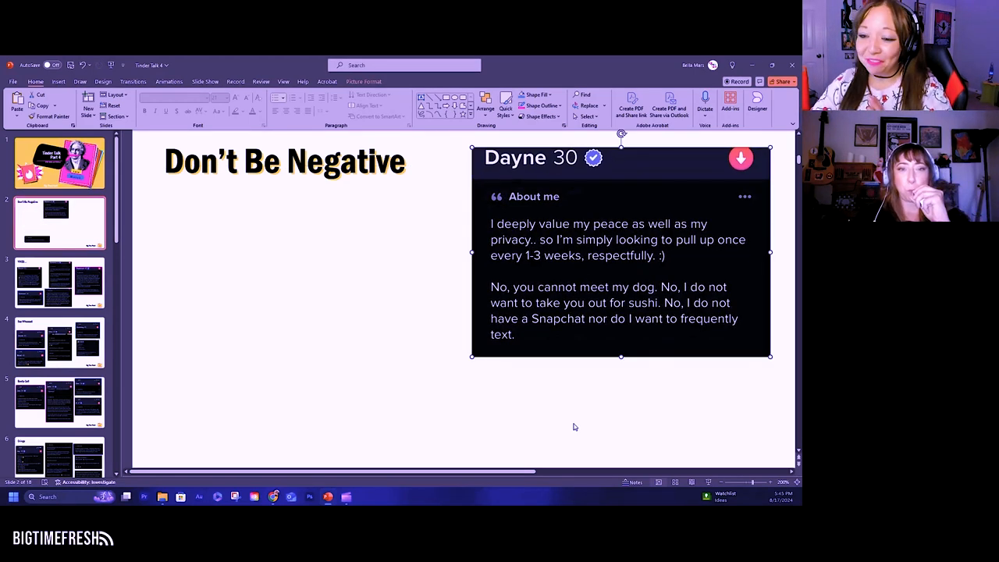